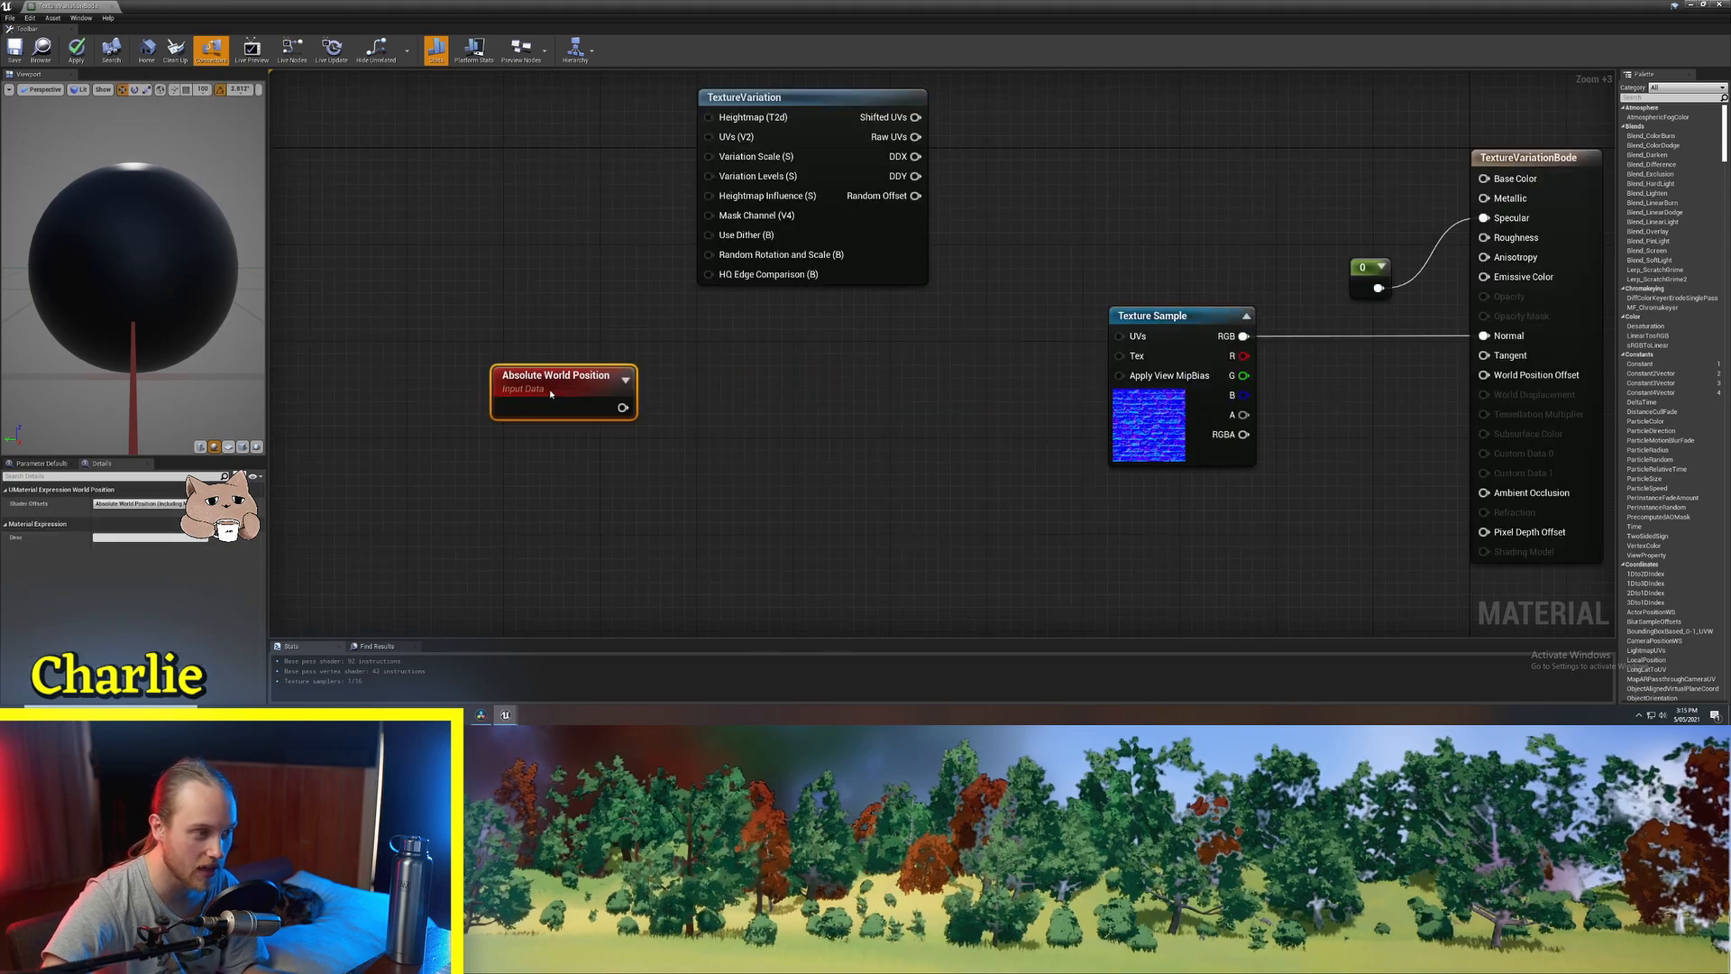
Mask Absolute World Position to RG and divide it by 500 for world-aligned UVs.
type("mask")
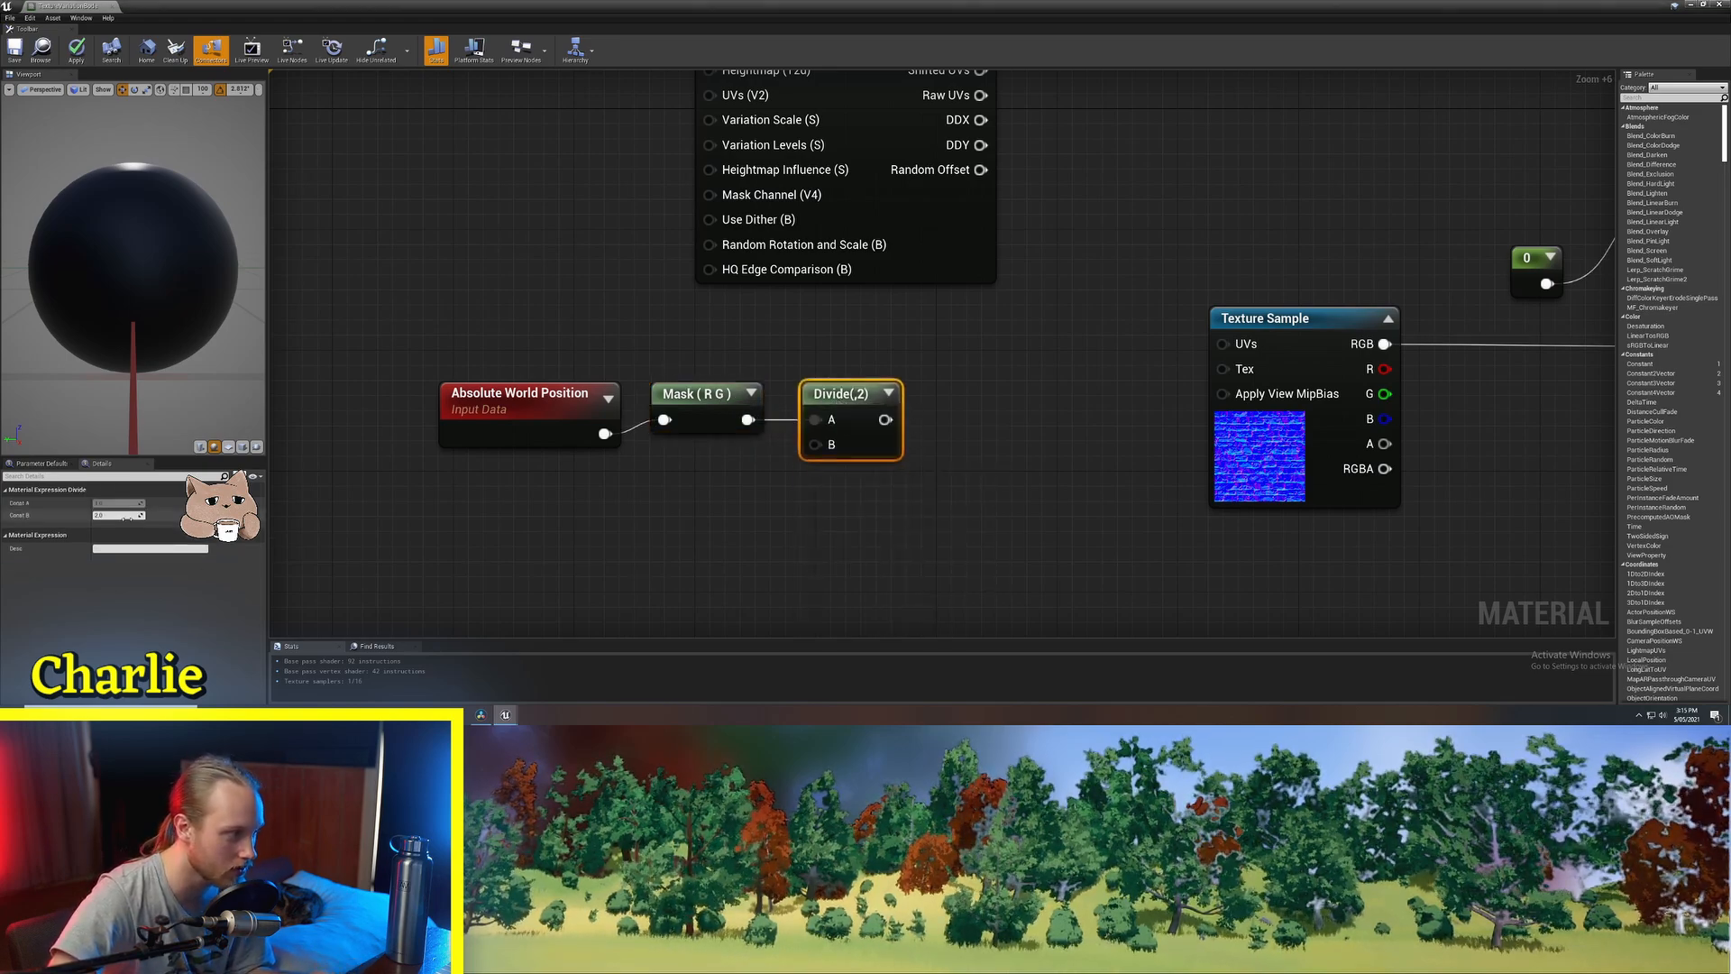
type("500")
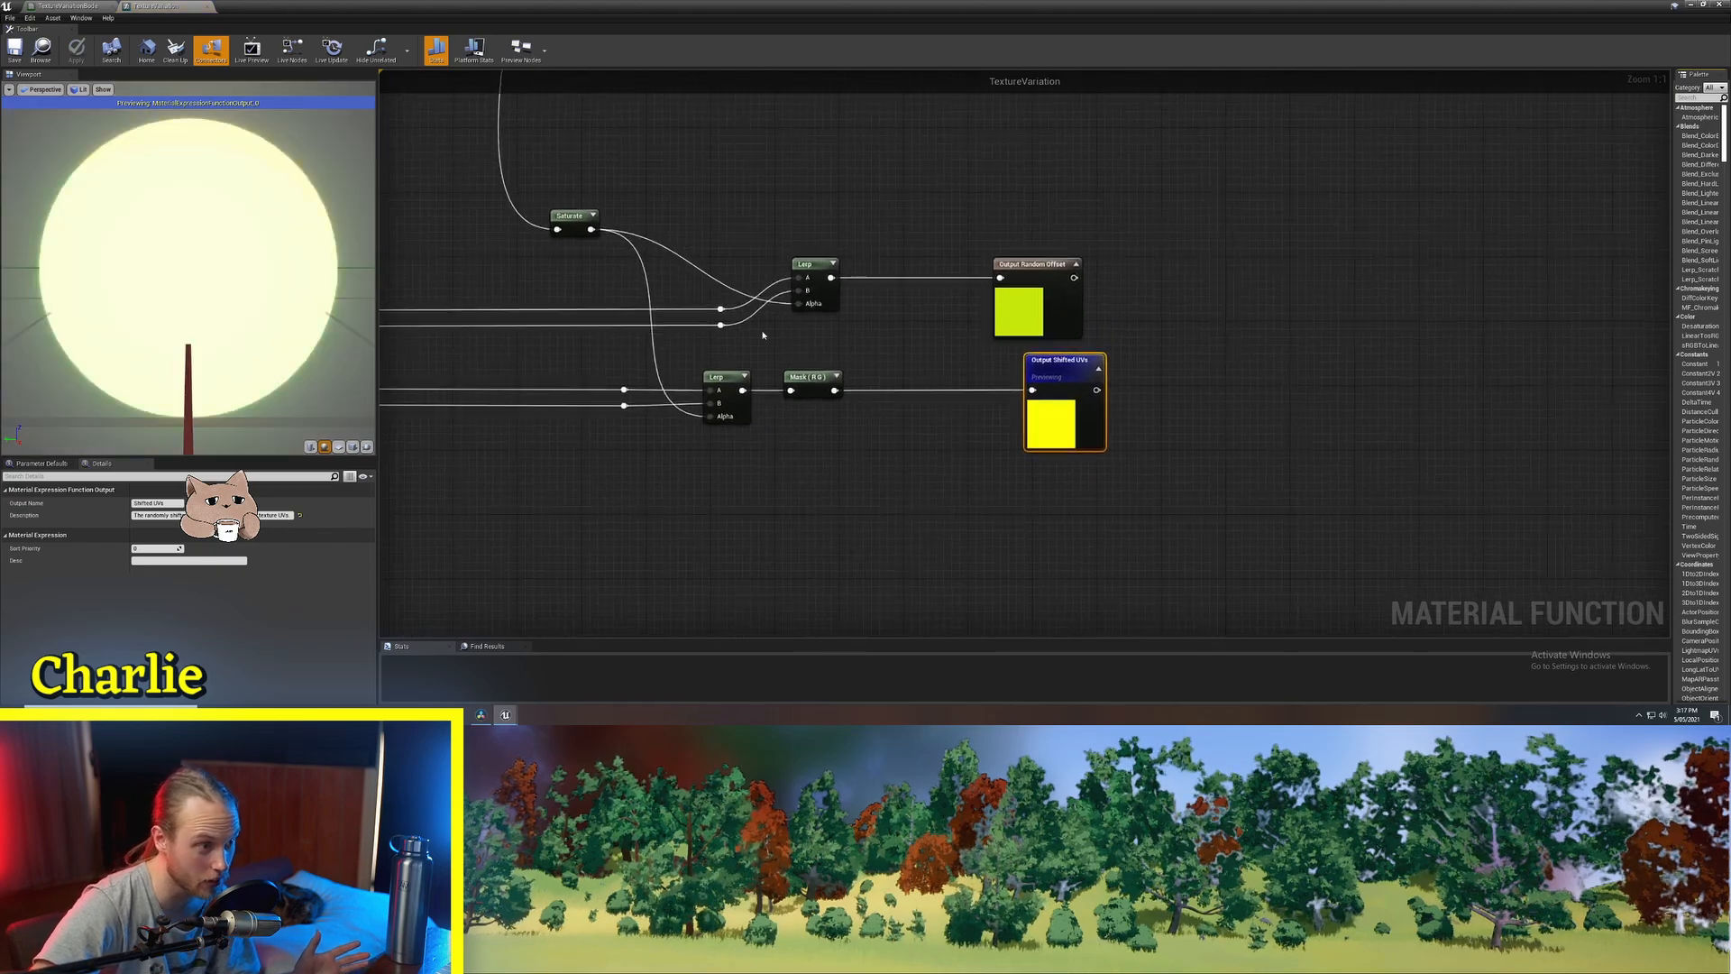
Wire Texture Object, divided world UVs and a 0,0,0,1 mask into TextureVariation.
scroll("down", 3)
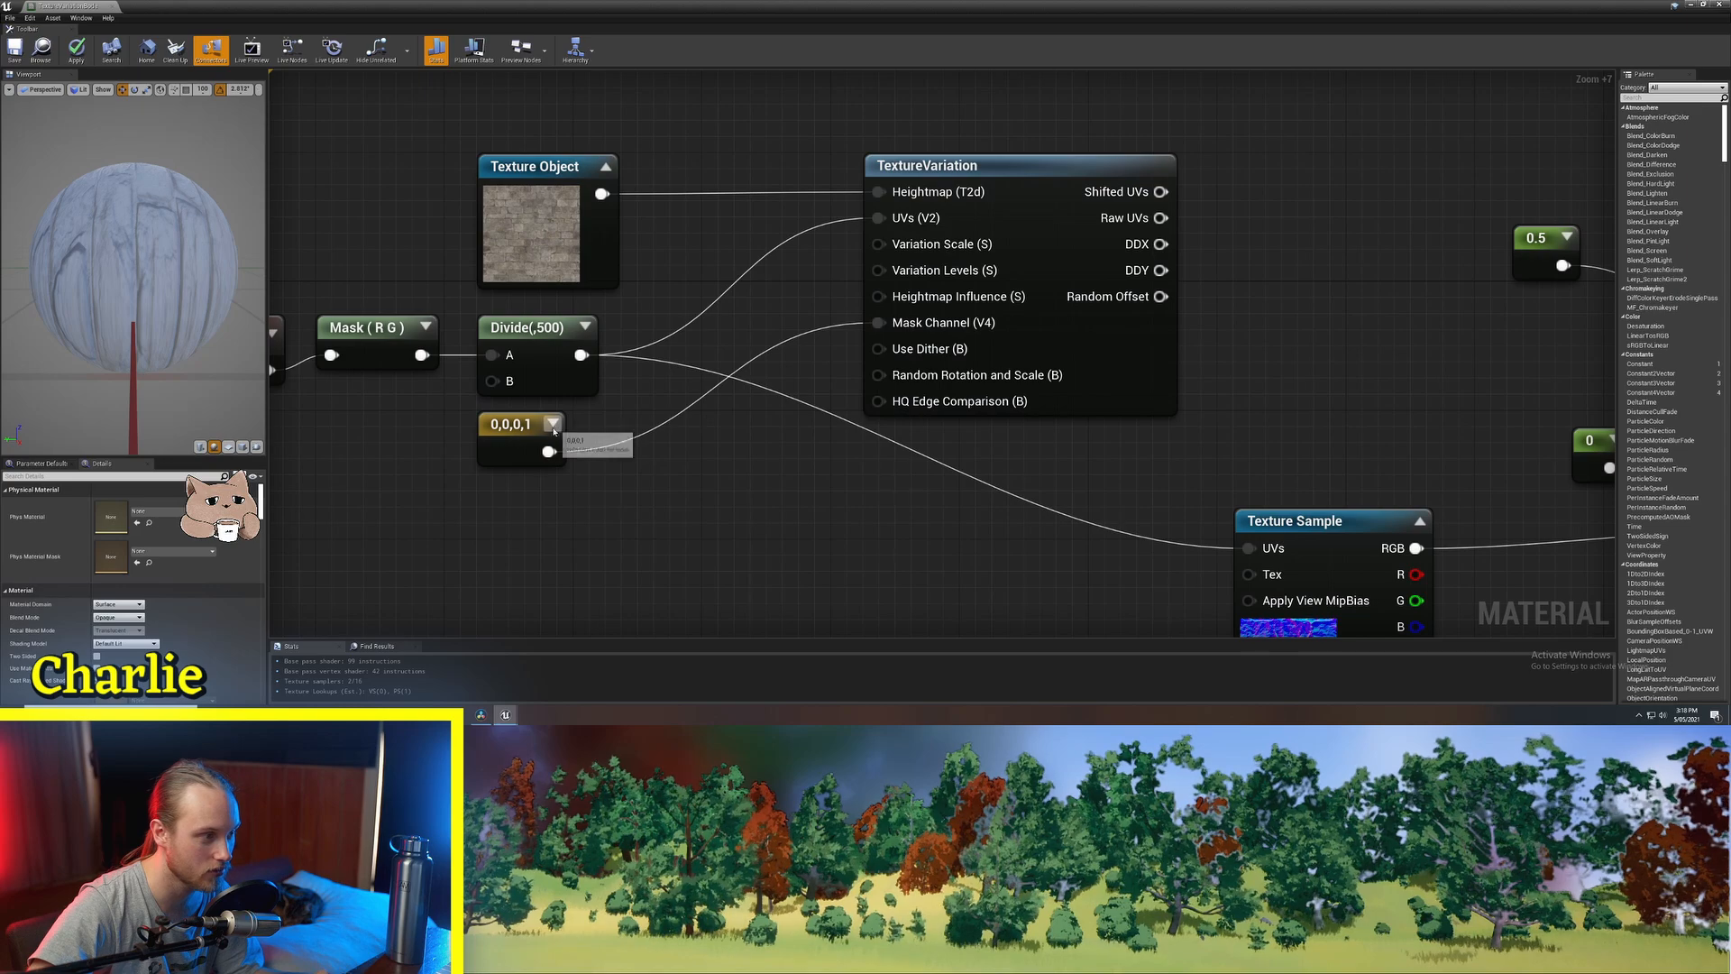
Connect Variation Scale and Levels parameters plus three static bools (two true, one false).
left_click(805, 369)
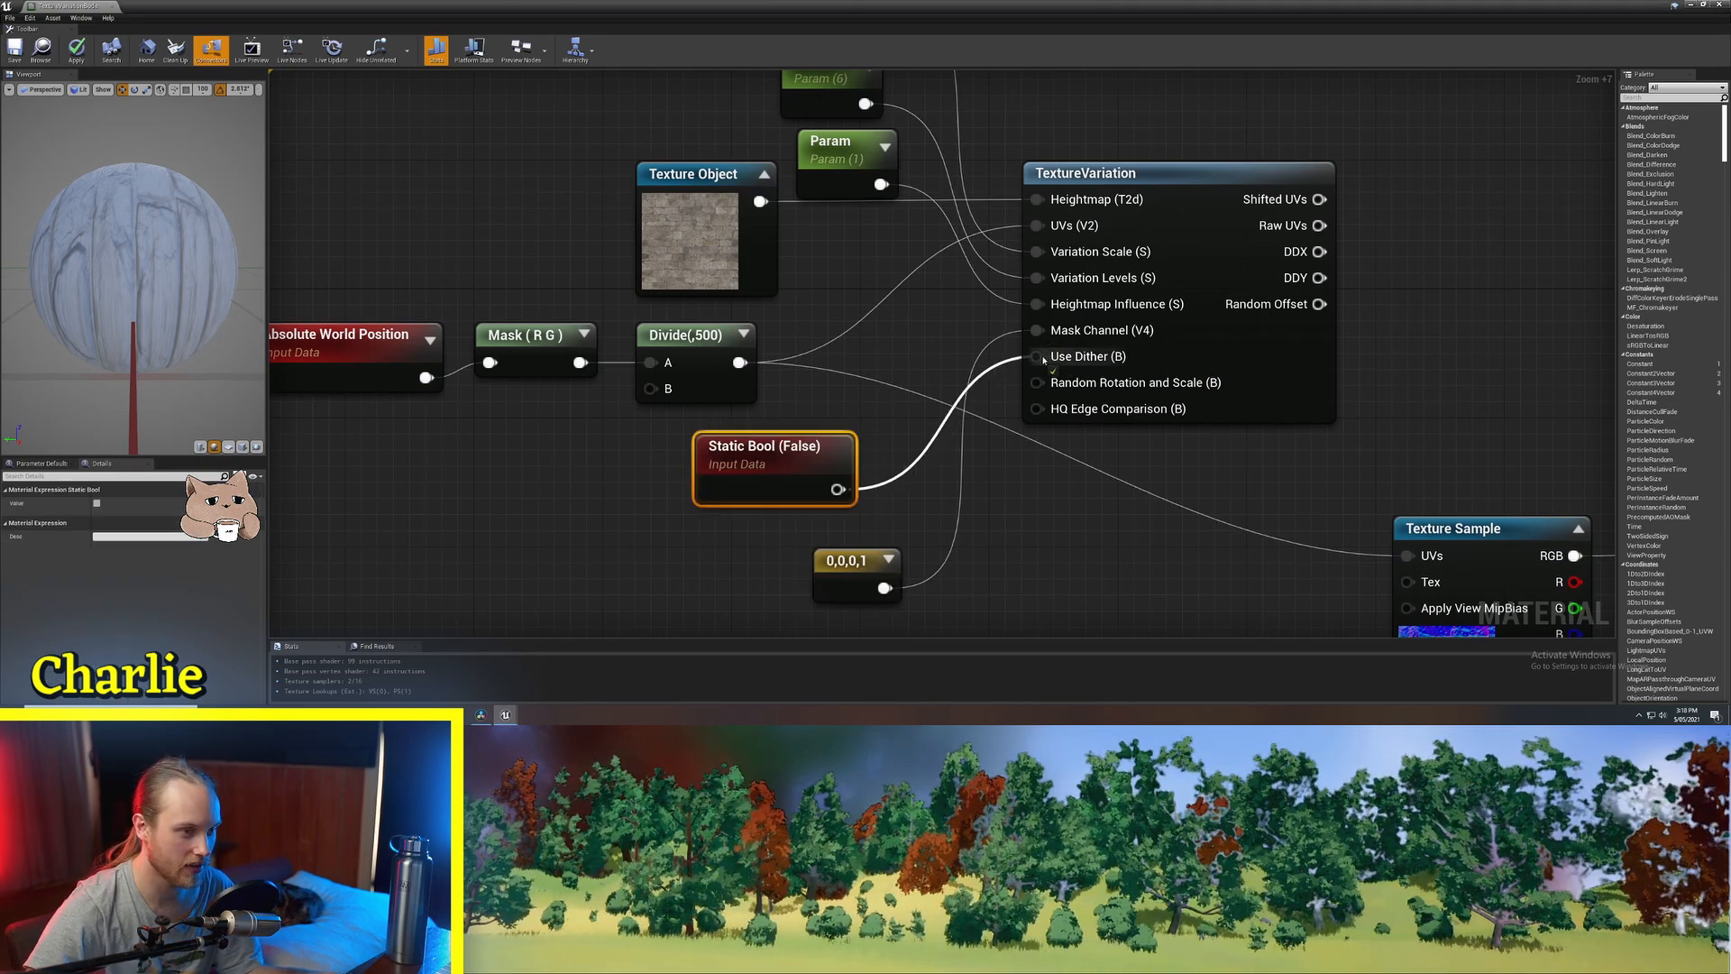
left_click(96, 503)
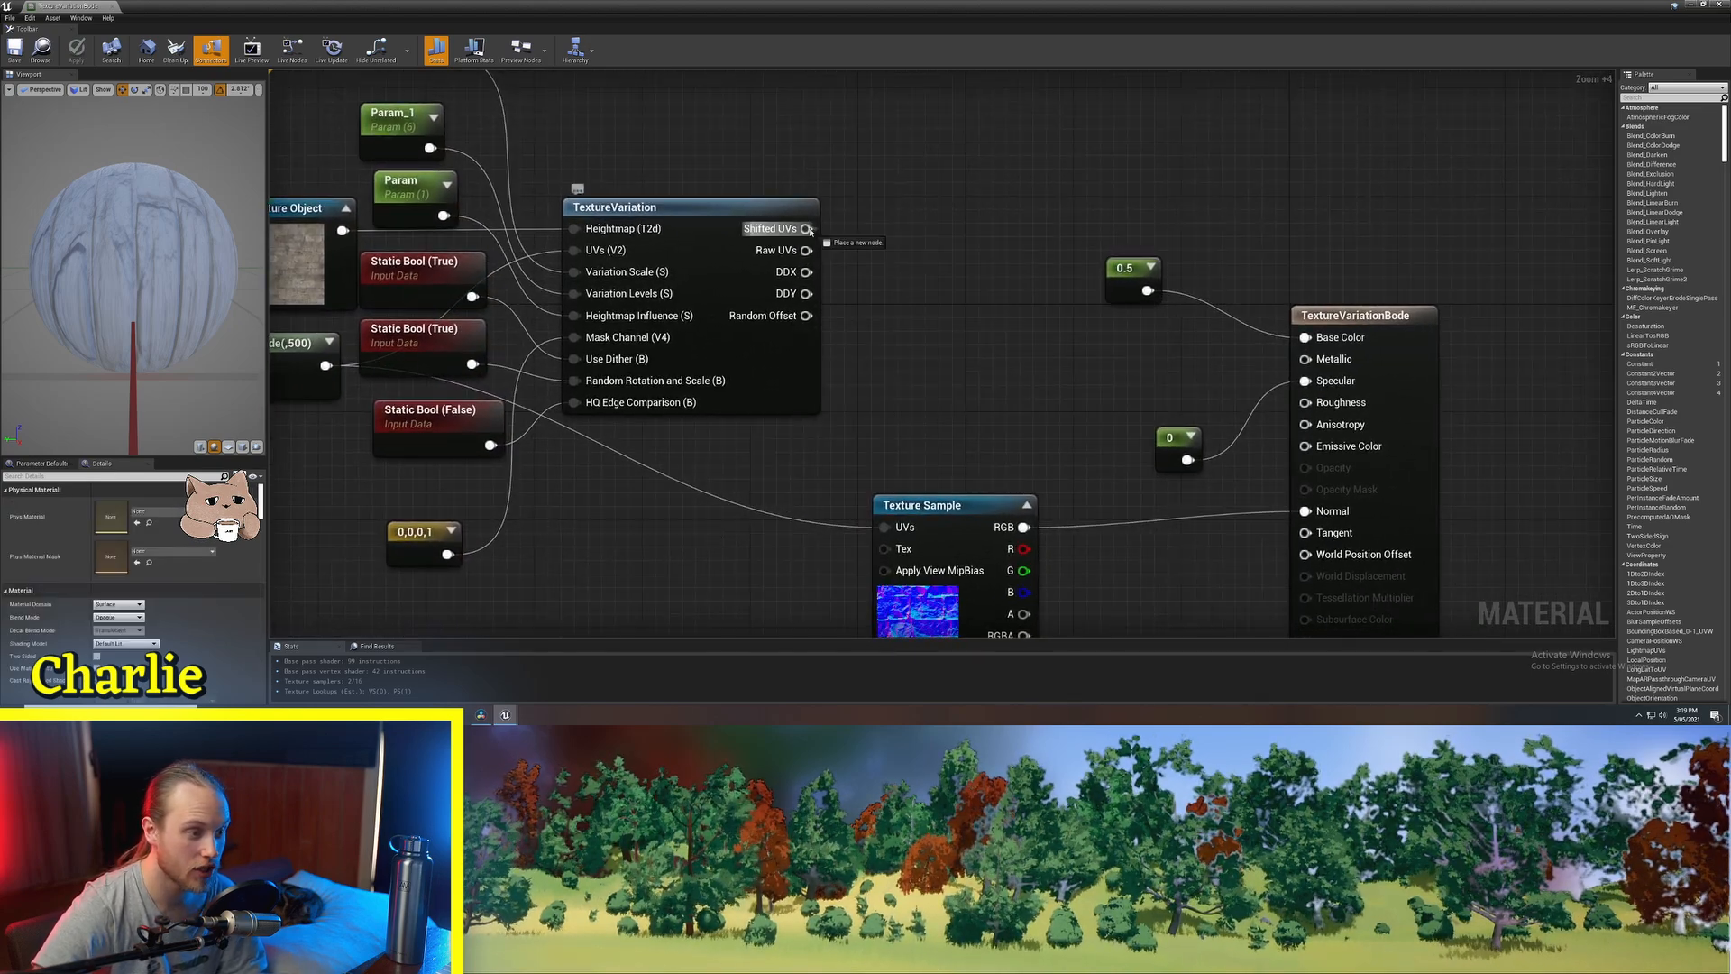
Wire TextureVariation's Shifted UVs output into the brick Texture Sample's UVs input.
left_click_drag(807, 228, 884, 527)
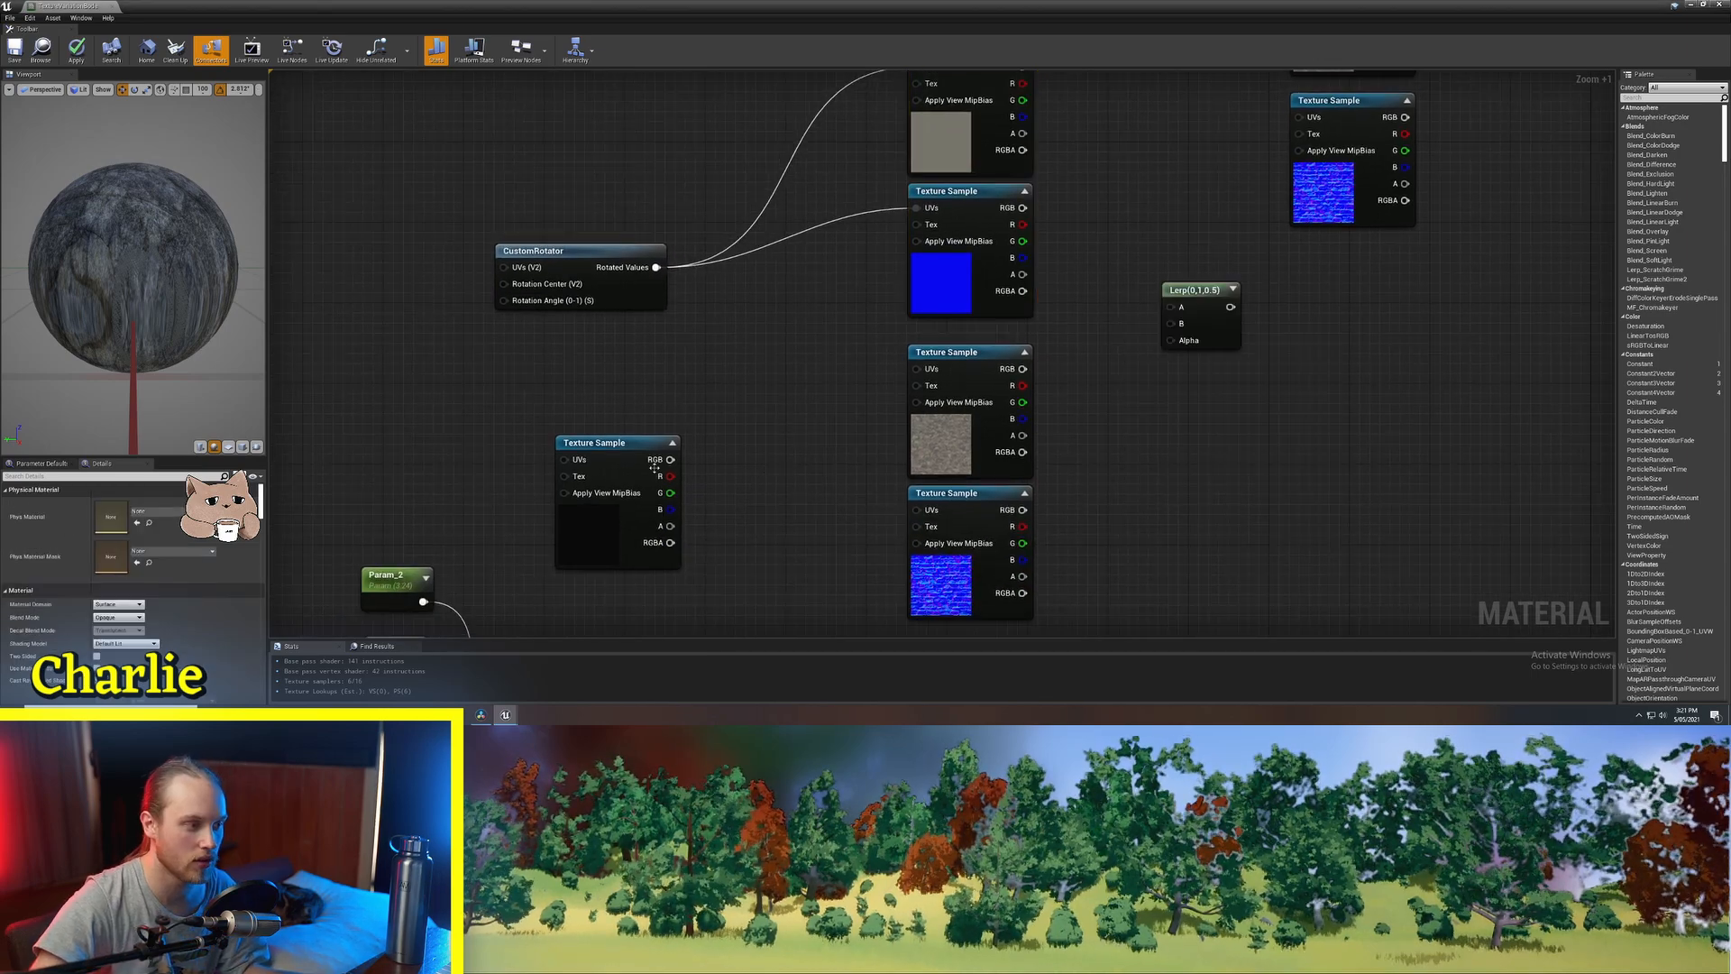
Link the noise sample's R channel into the lower brick sample and zoom out to both setups.
left_click(614, 442)
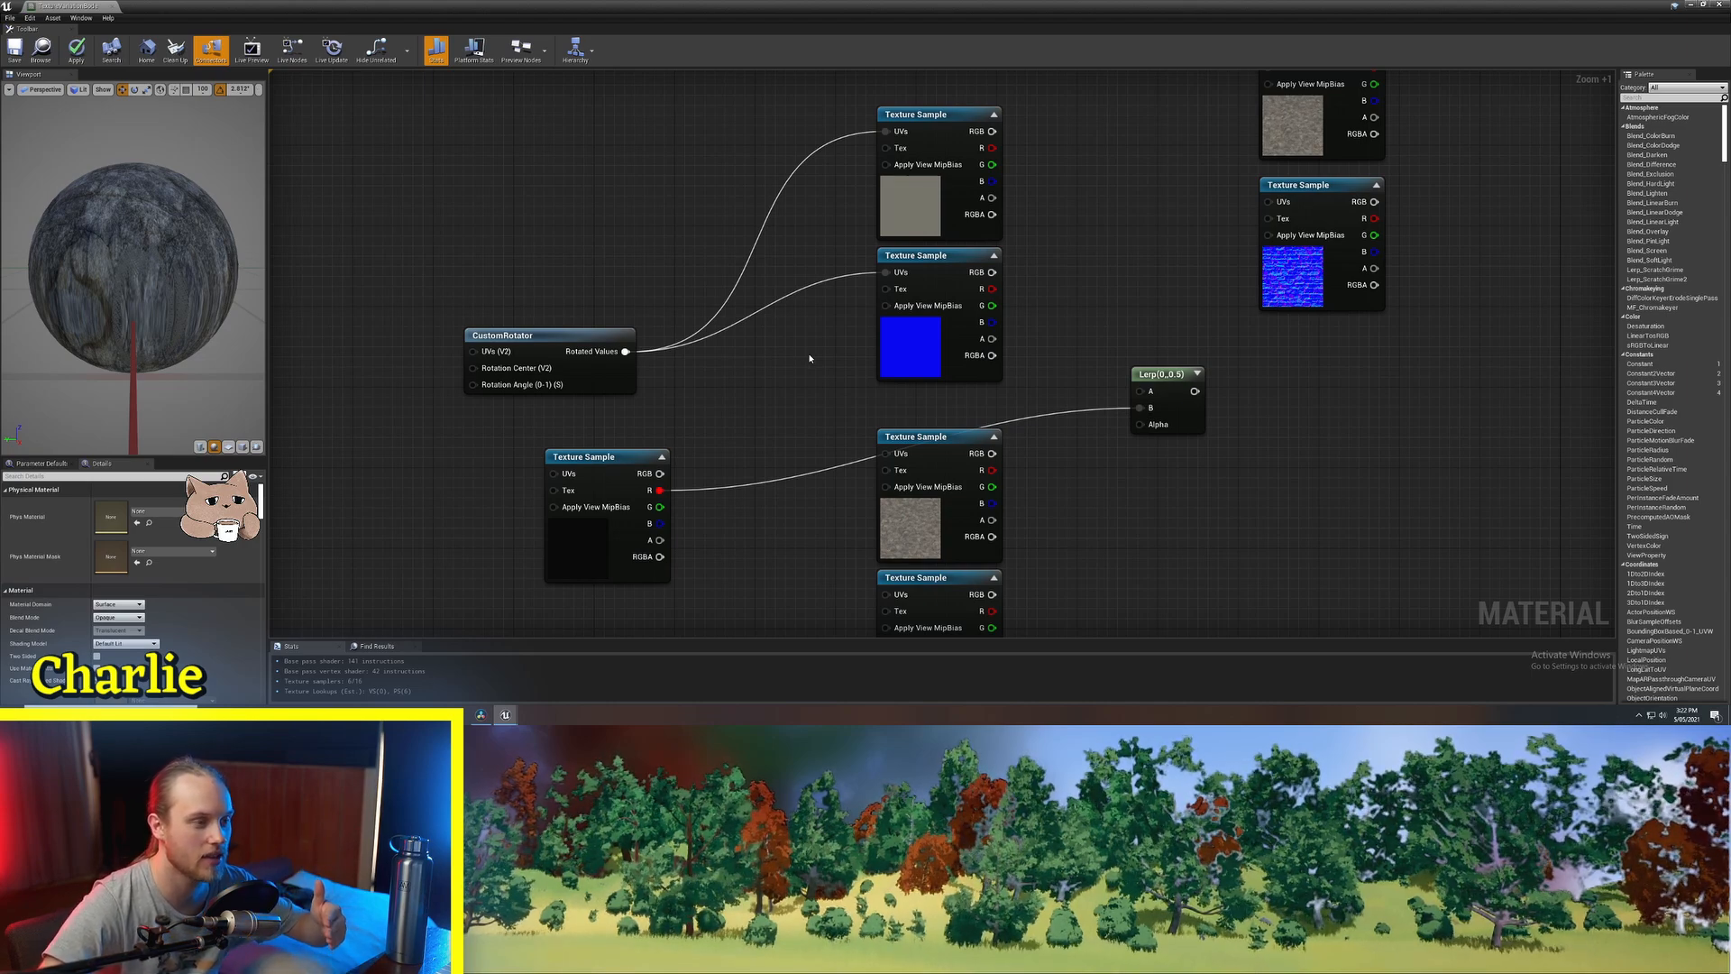
mouse_move(796, 363)
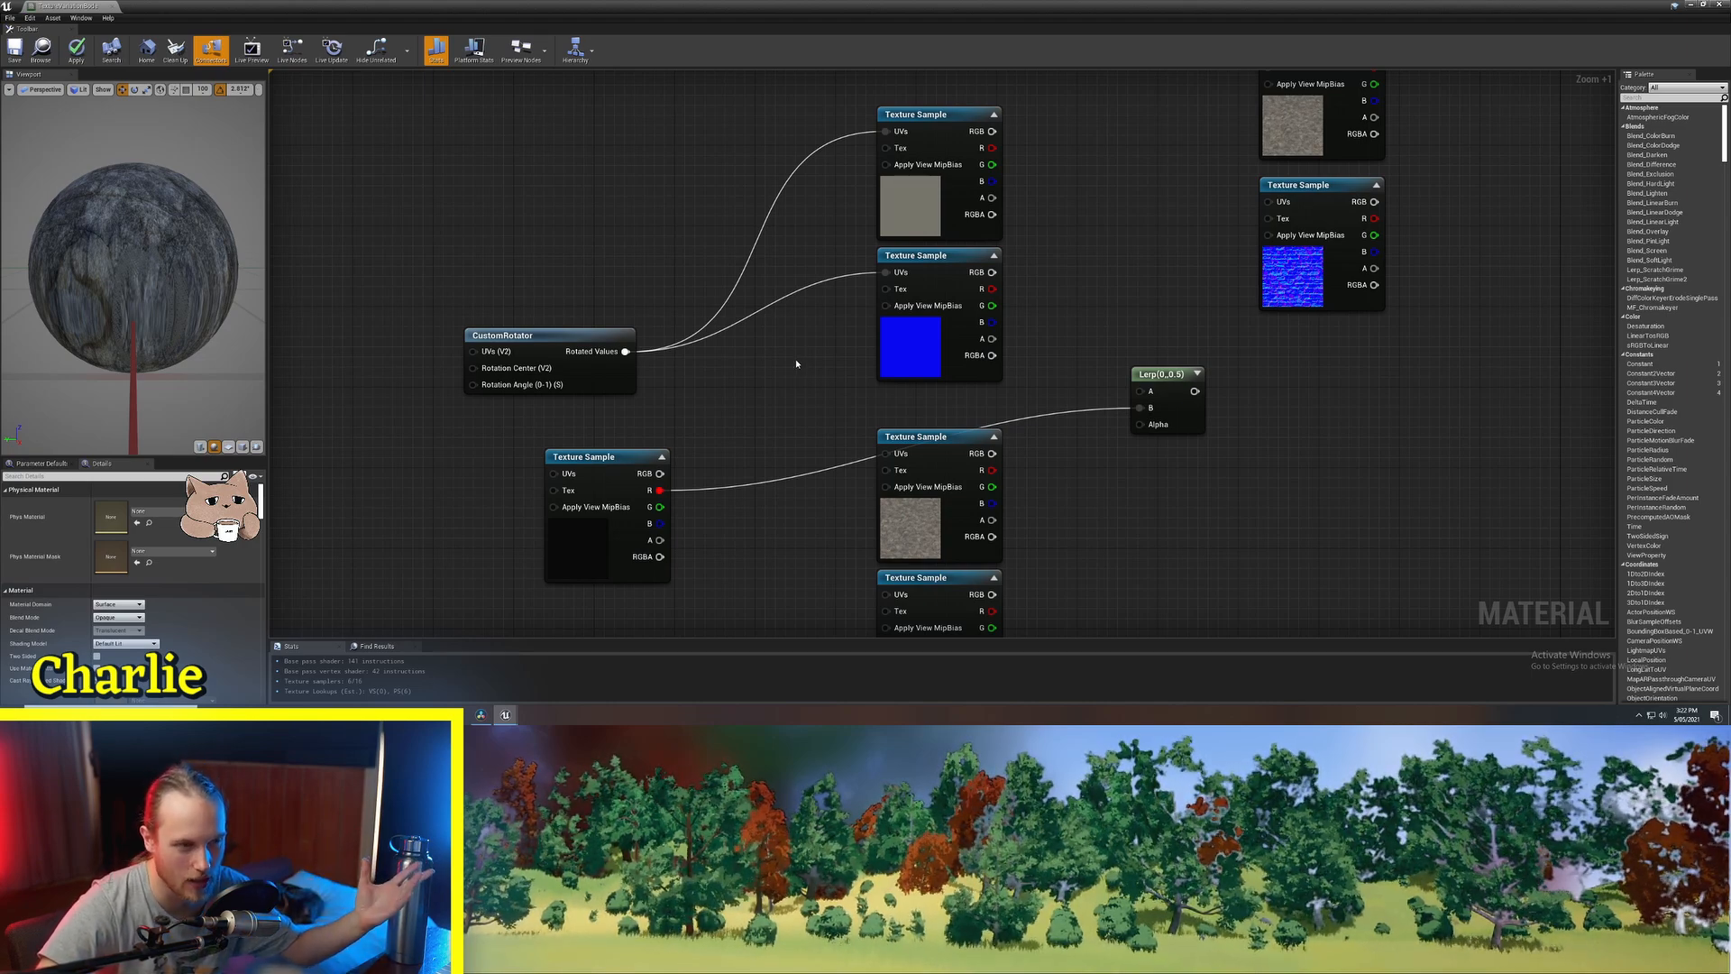
scroll("down", 3)
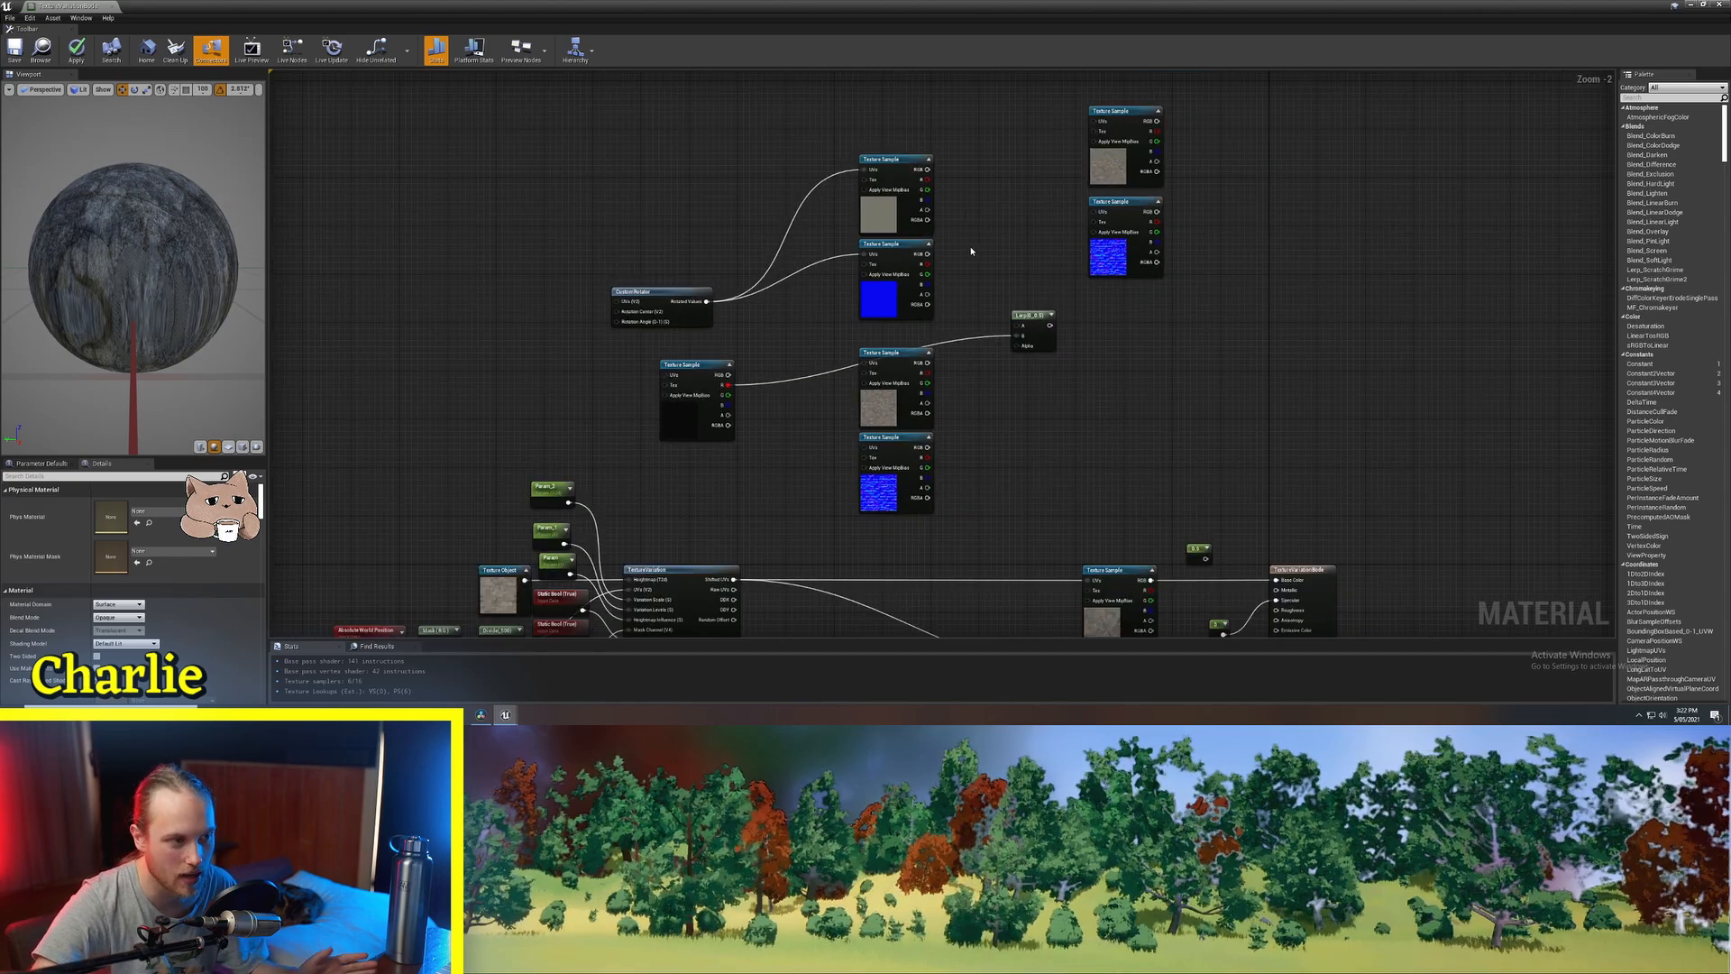